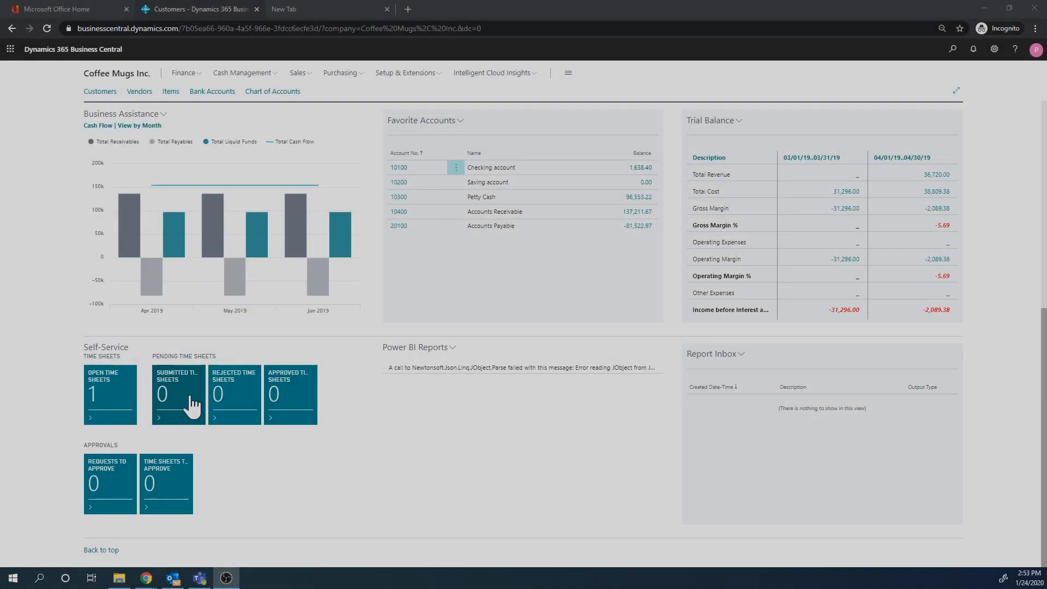
pyautogui.moveTo(485, 443)
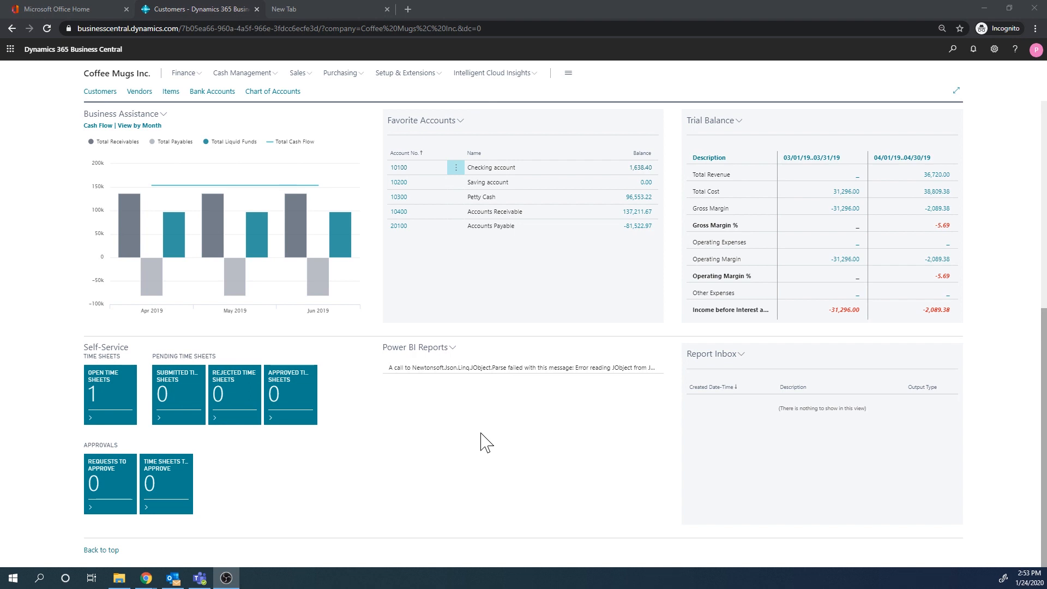
pyautogui.moveTo(761, 191)
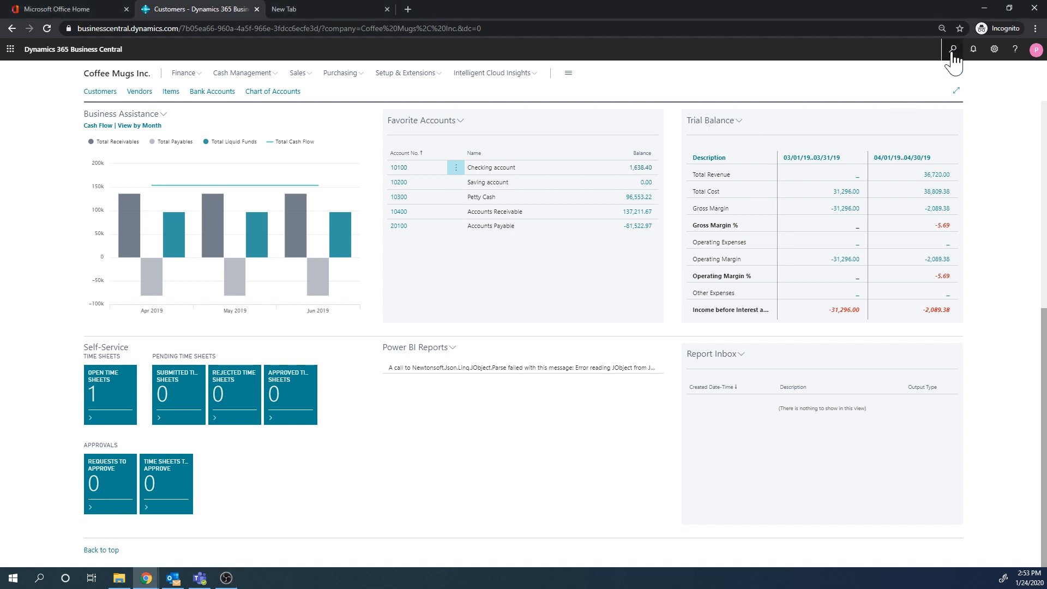
# Step: Open the Contacts list via Tell Me and scroll through its companies and people
pyautogui.click(952, 49)
pyautogui.write('contacts')
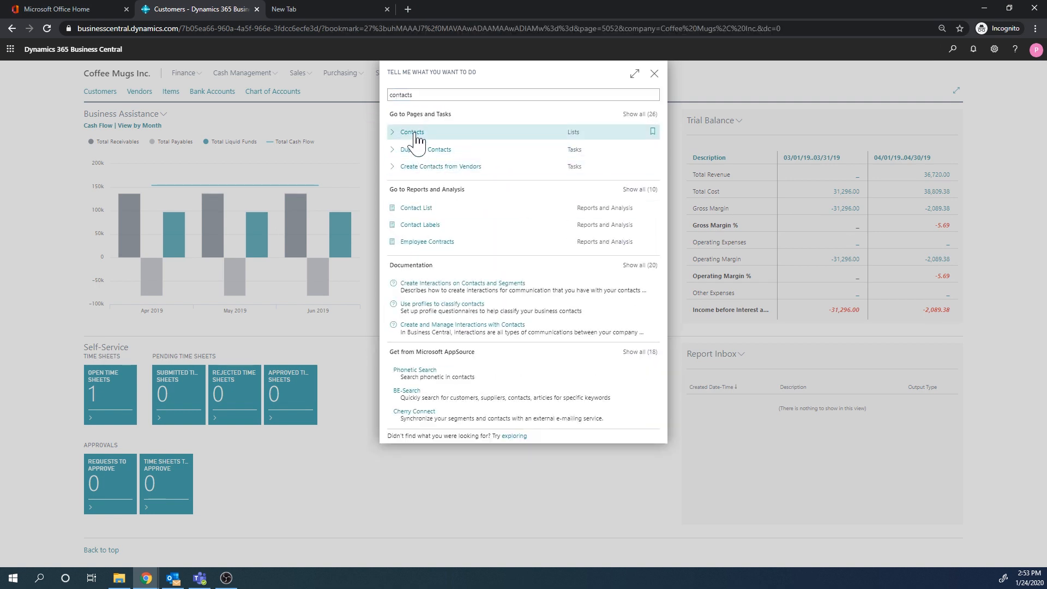
pyautogui.click(412, 132)
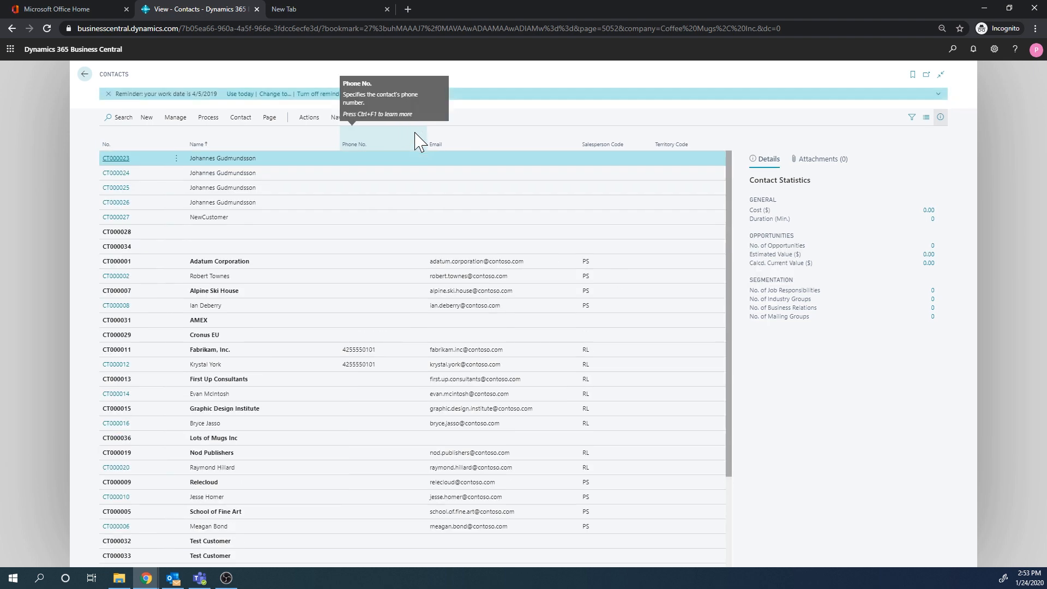
pyautogui.moveTo(155, 264)
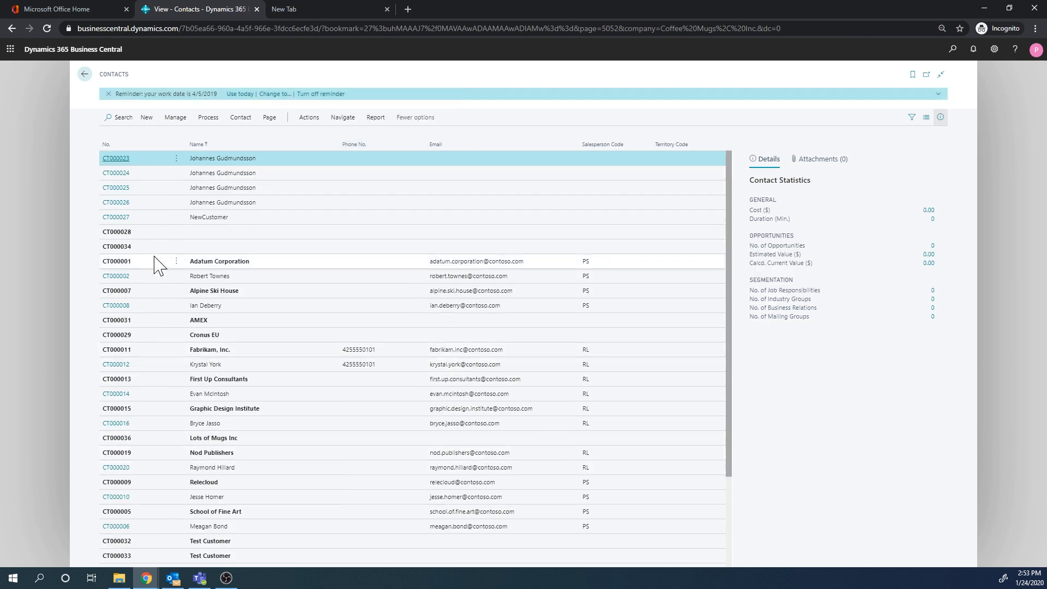
pyautogui.moveTo(261, 197)
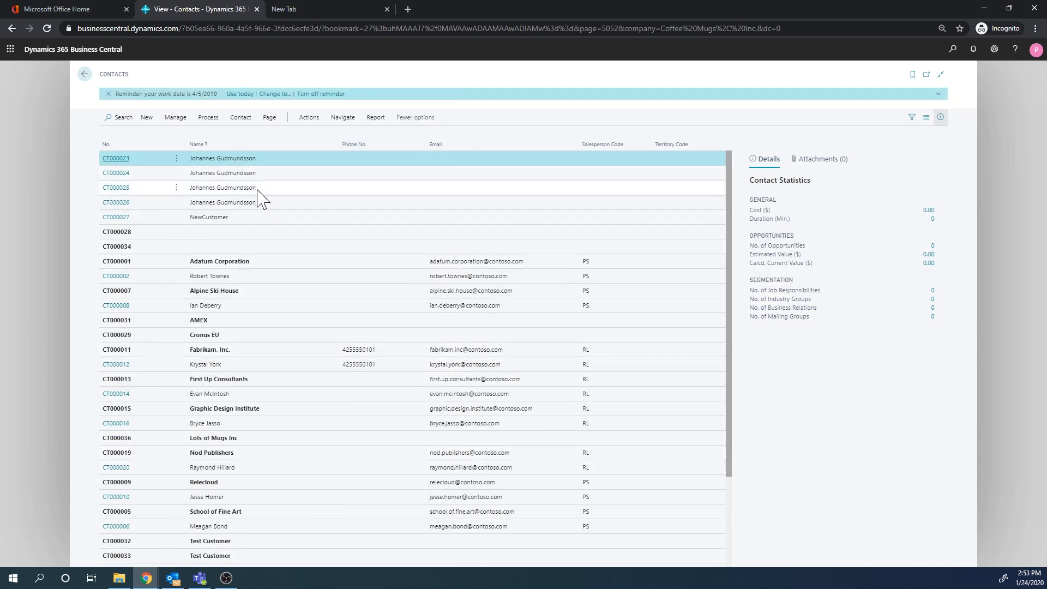
pyautogui.moveTo(284, 390)
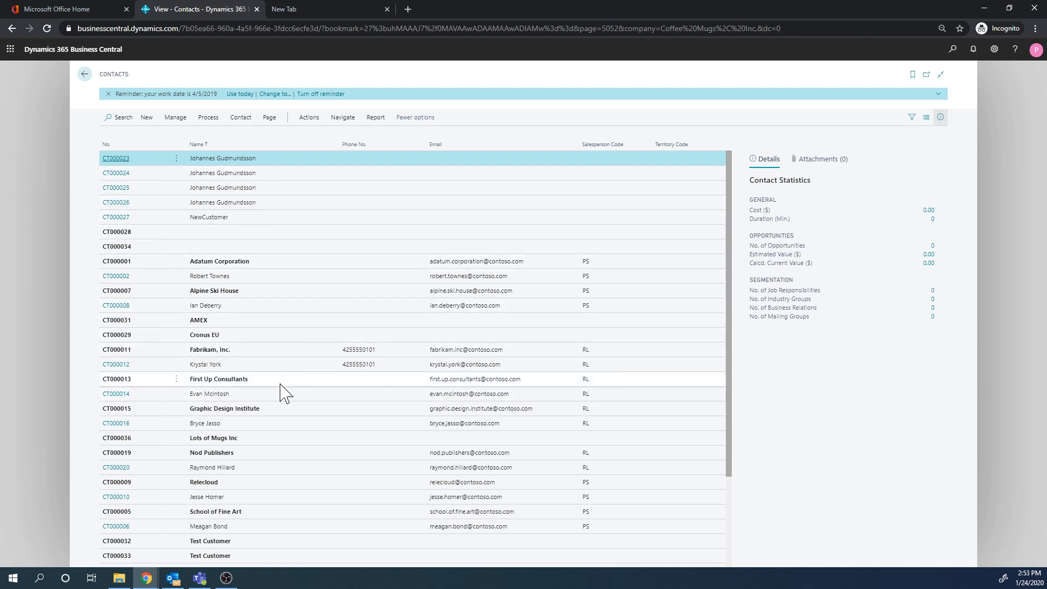
pyautogui.scroll(-3)
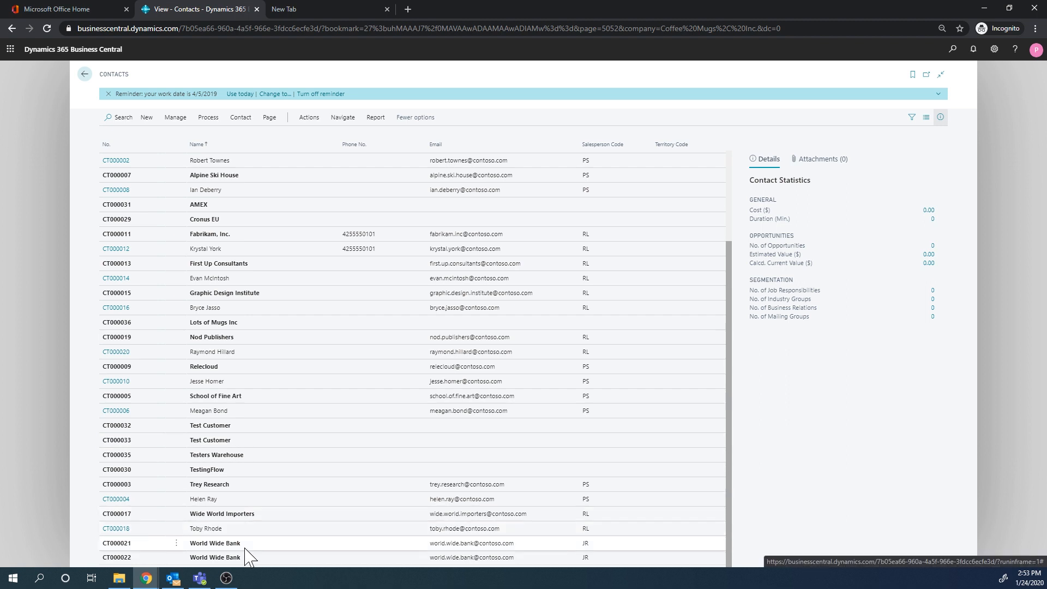
pyautogui.moveTo(238, 225)
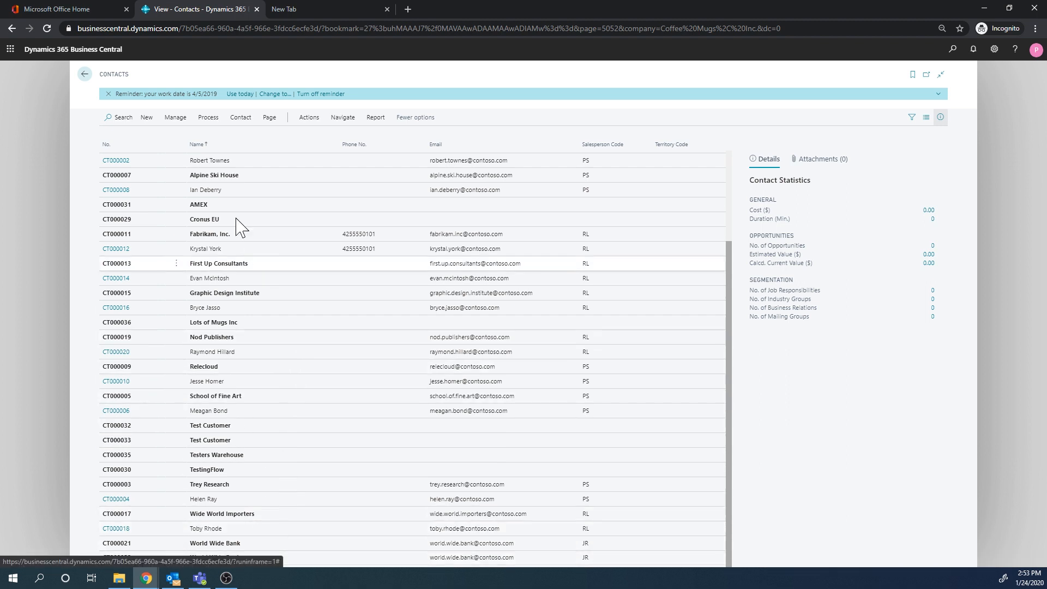
pyautogui.moveTo(294, 348)
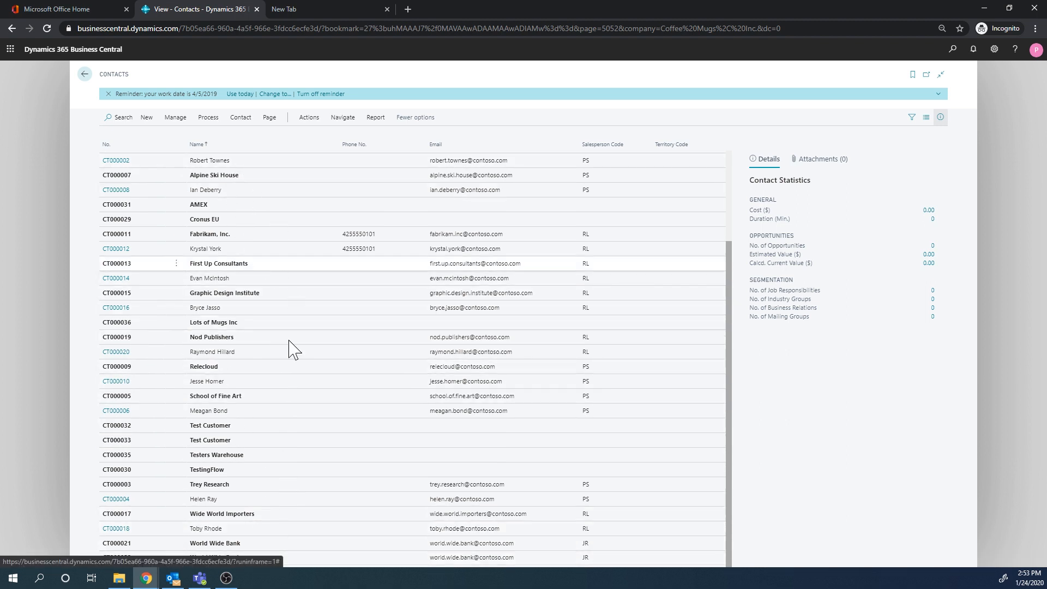
pyautogui.scroll(3)
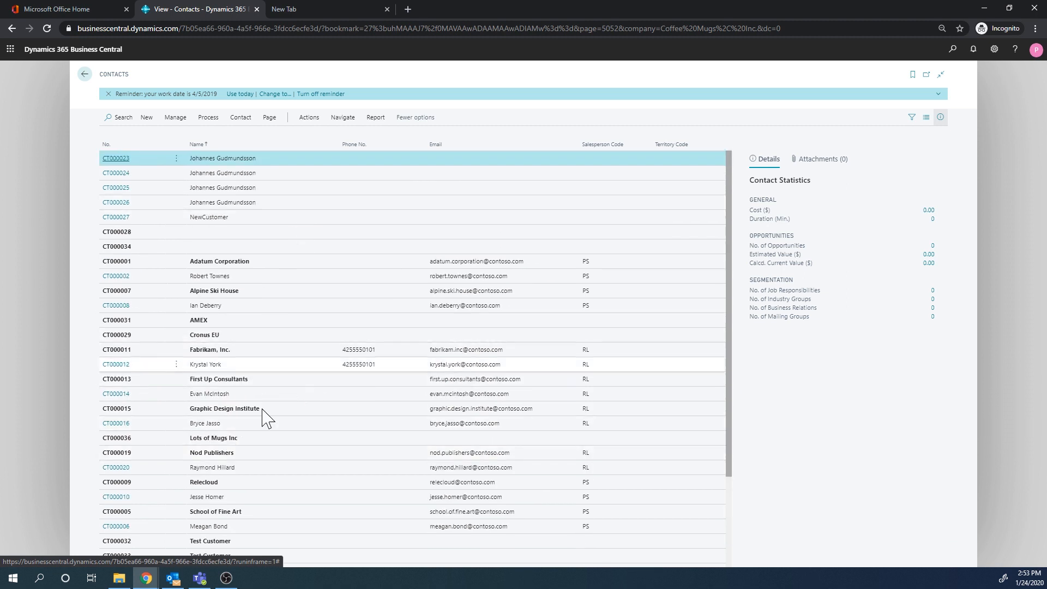
pyautogui.moveTo(253, 426)
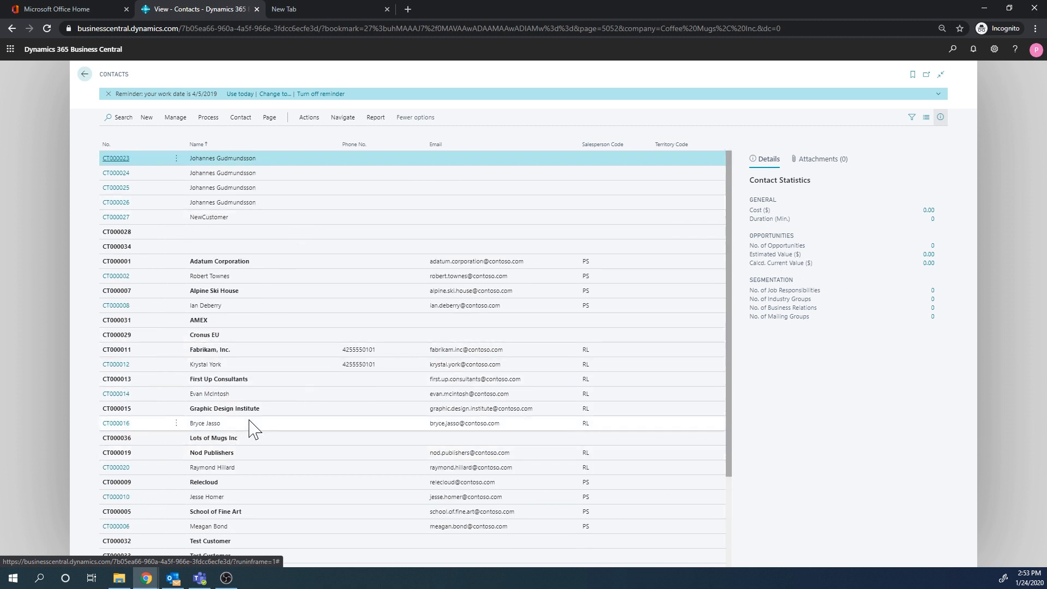
pyautogui.moveTo(242, 322)
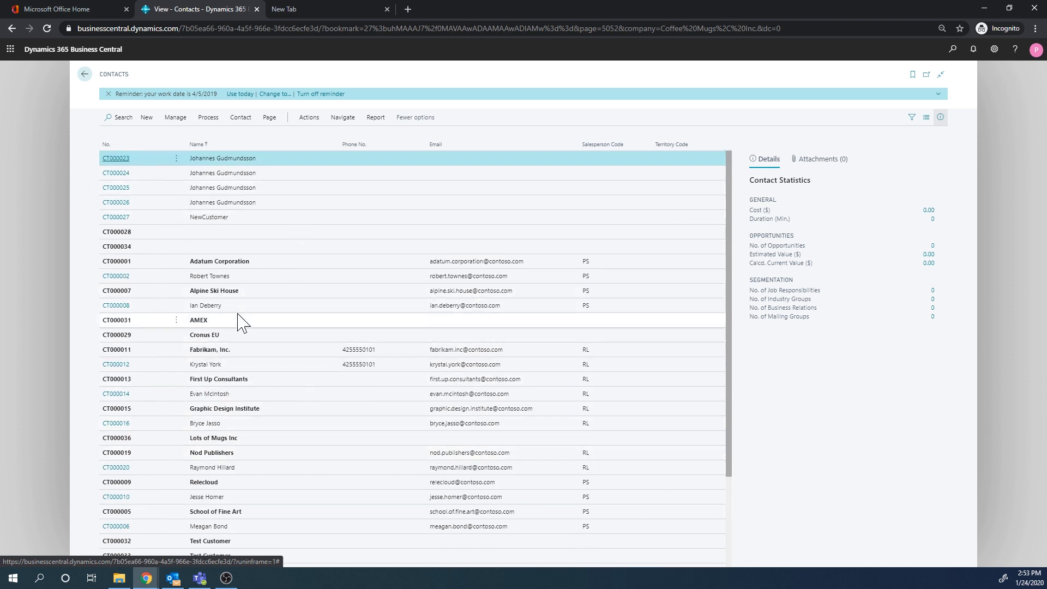
pyautogui.moveTo(953, 49)
pyautogui.write('duplicates')
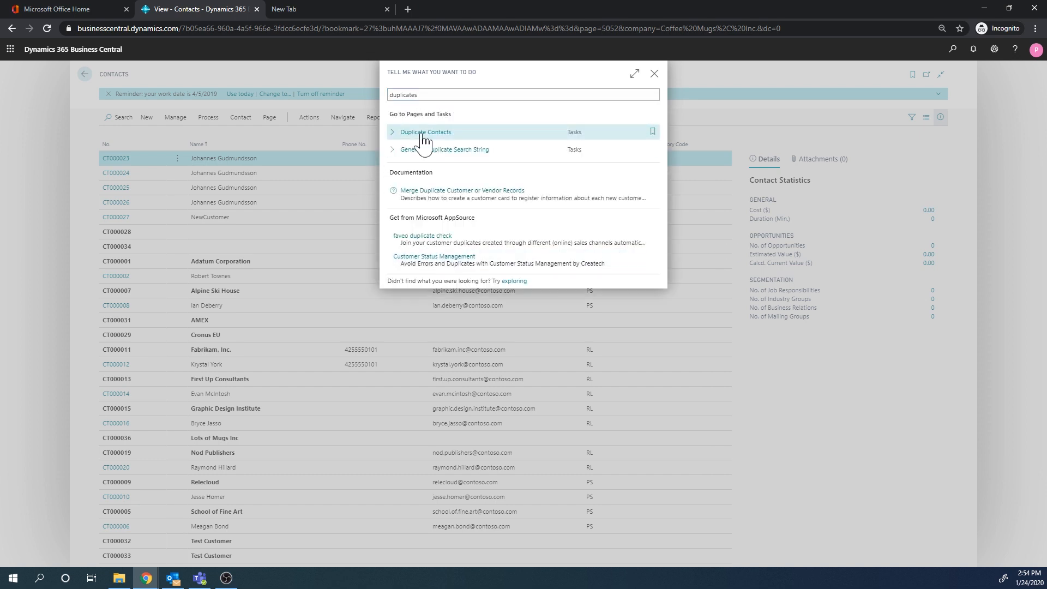
# Step: Open Duplicate Contacts, pairing World Wide Bank CT000022 with CT000021
pyautogui.click(426, 131)
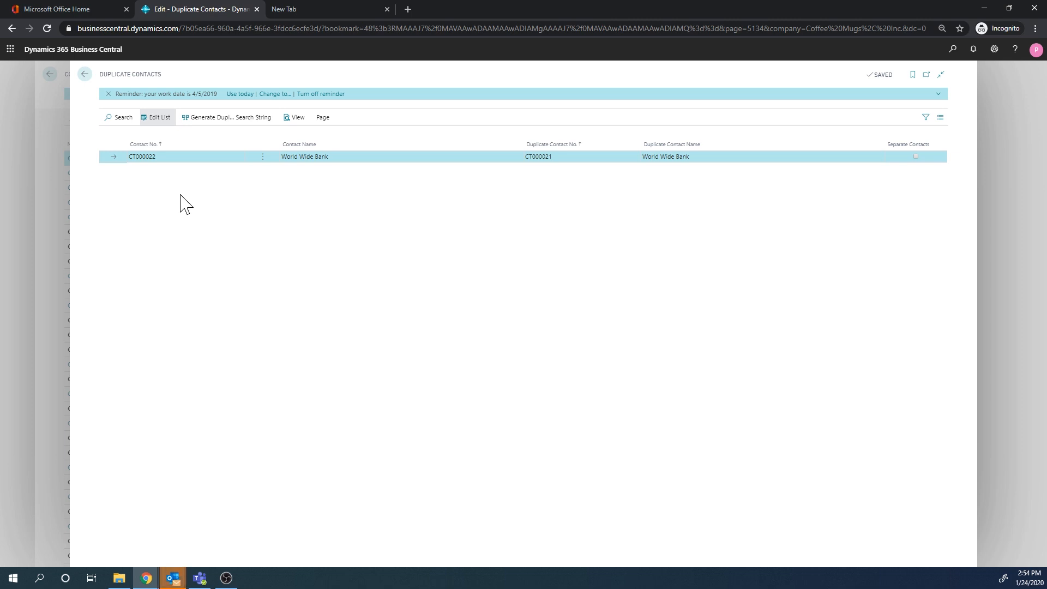
pyautogui.moveTo(432, 185)
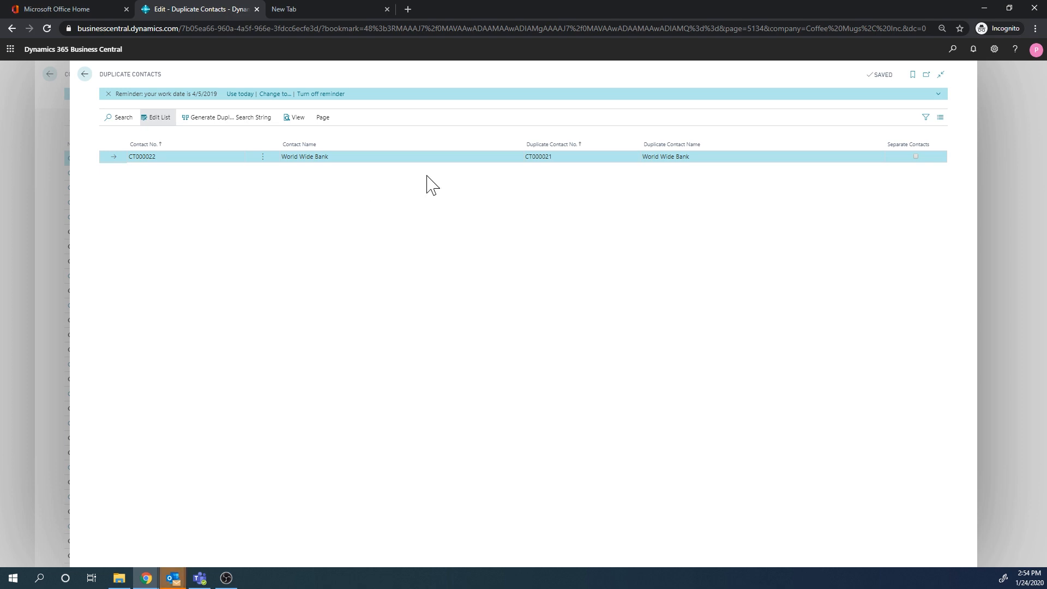
pyautogui.moveTo(480, 199)
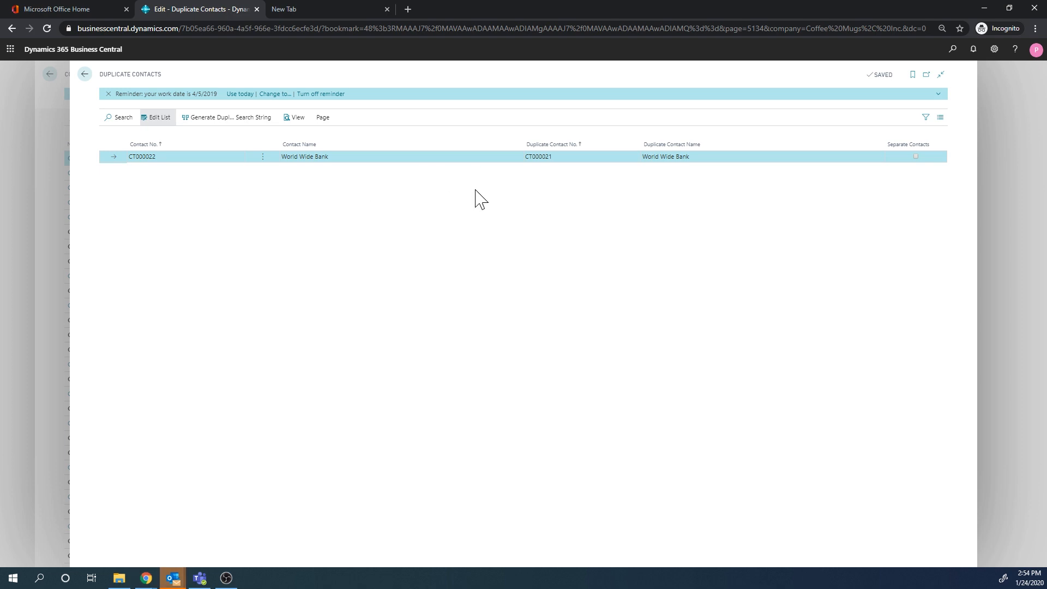
pyautogui.moveTo(343, 180)
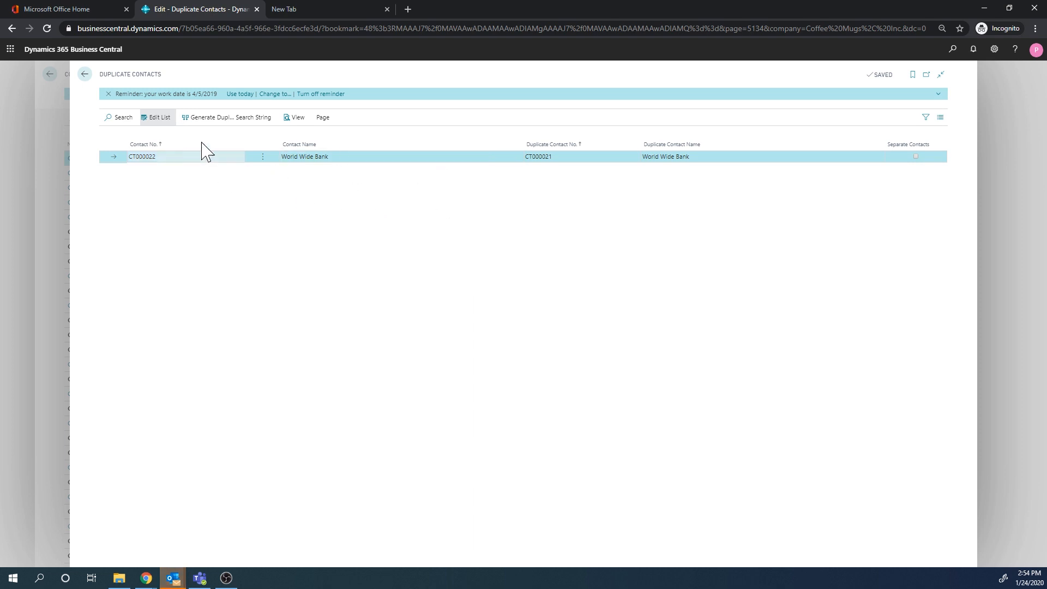
pyautogui.moveTo(294, 117)
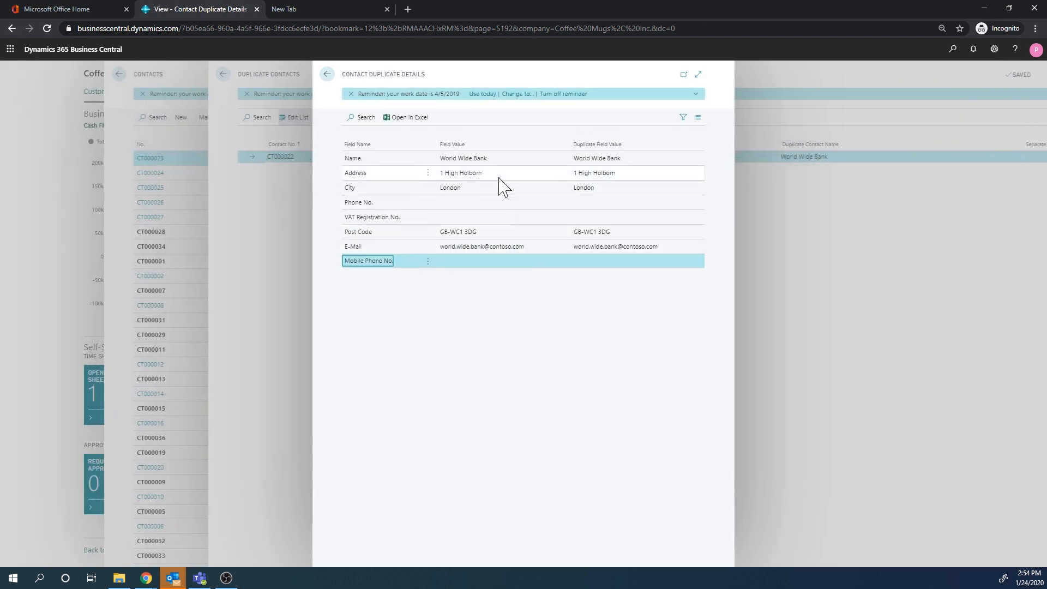
pyautogui.moveTo(386, 191)
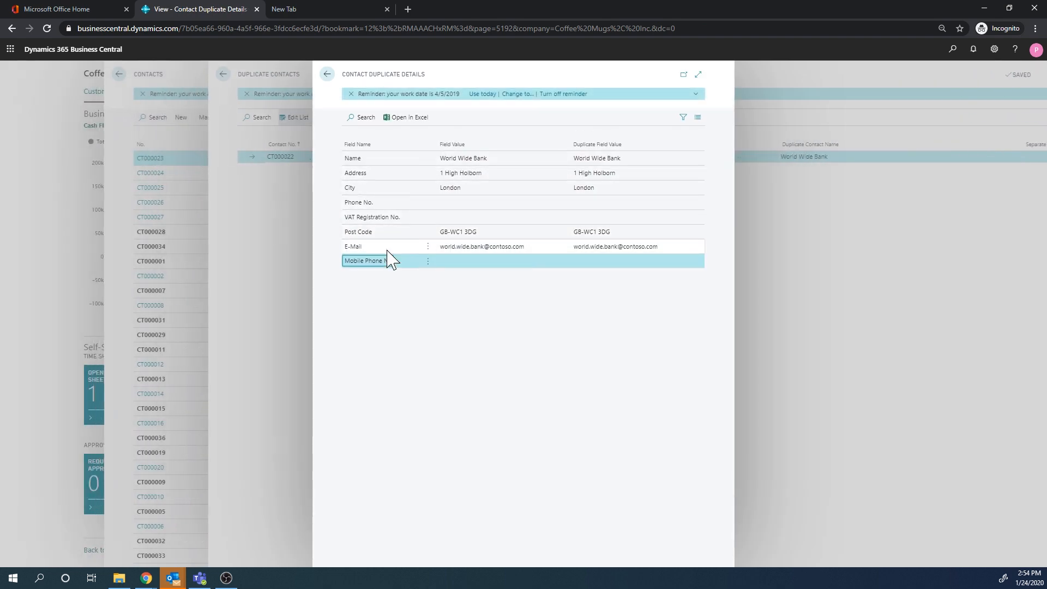
pyautogui.moveTo(499, 256)
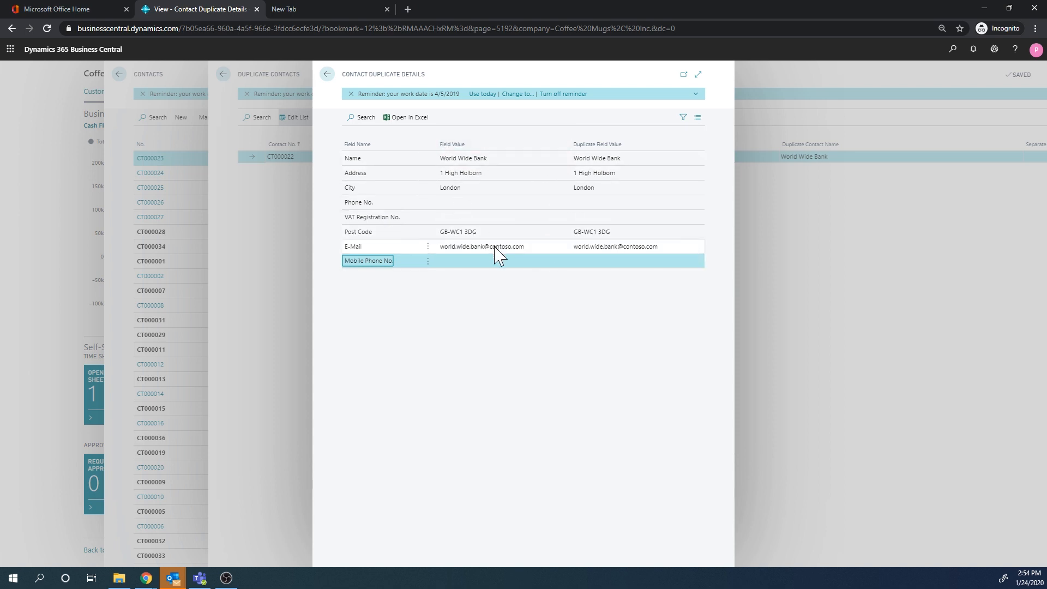
pyautogui.moveTo(621, 253)
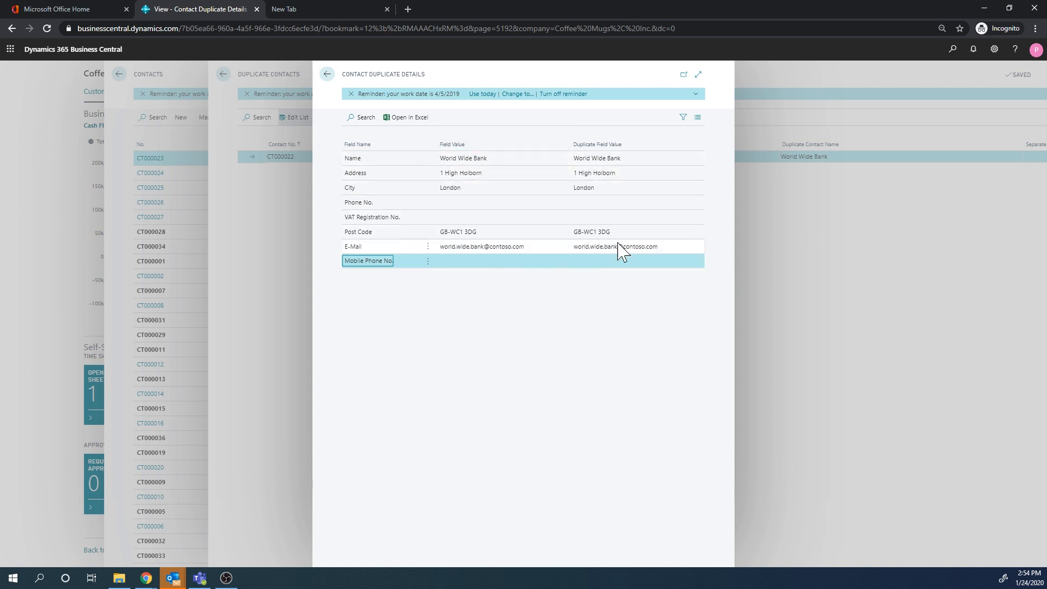
pyautogui.moveTo(503, 265)
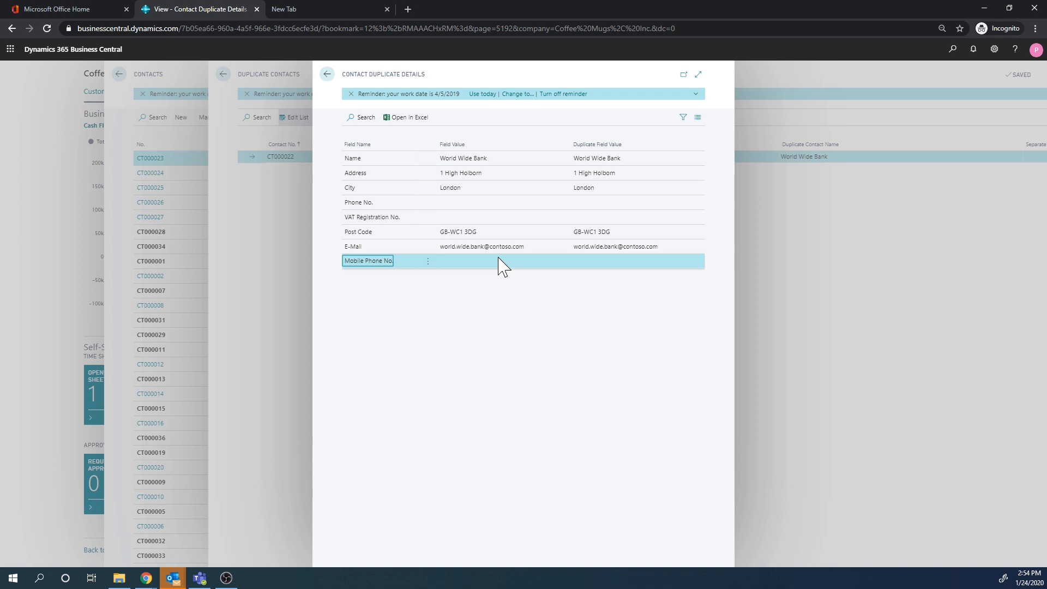
pyautogui.moveTo(527, 202)
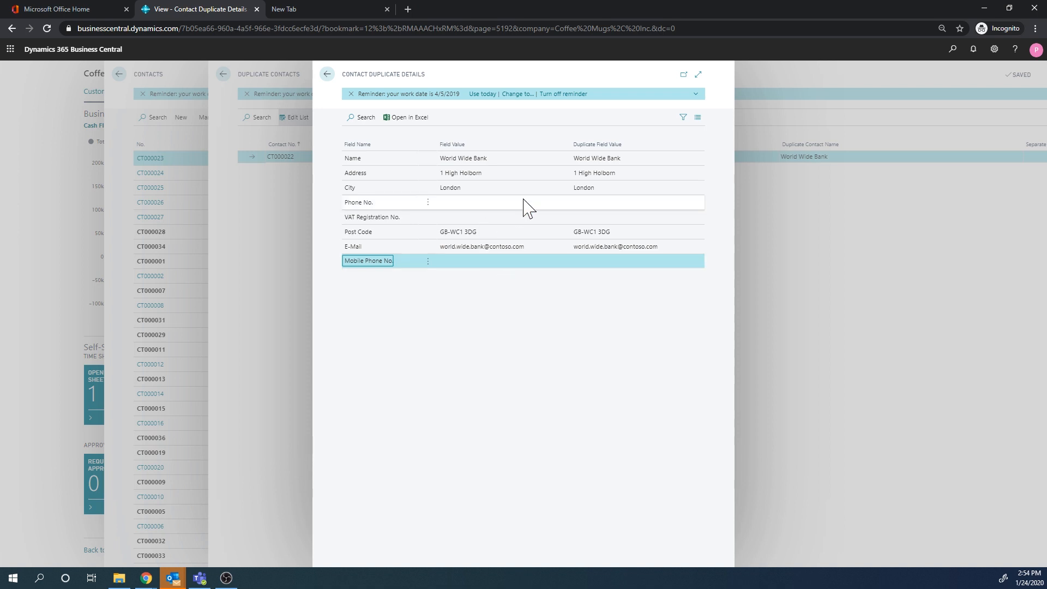
pyautogui.moveTo(340, 103)
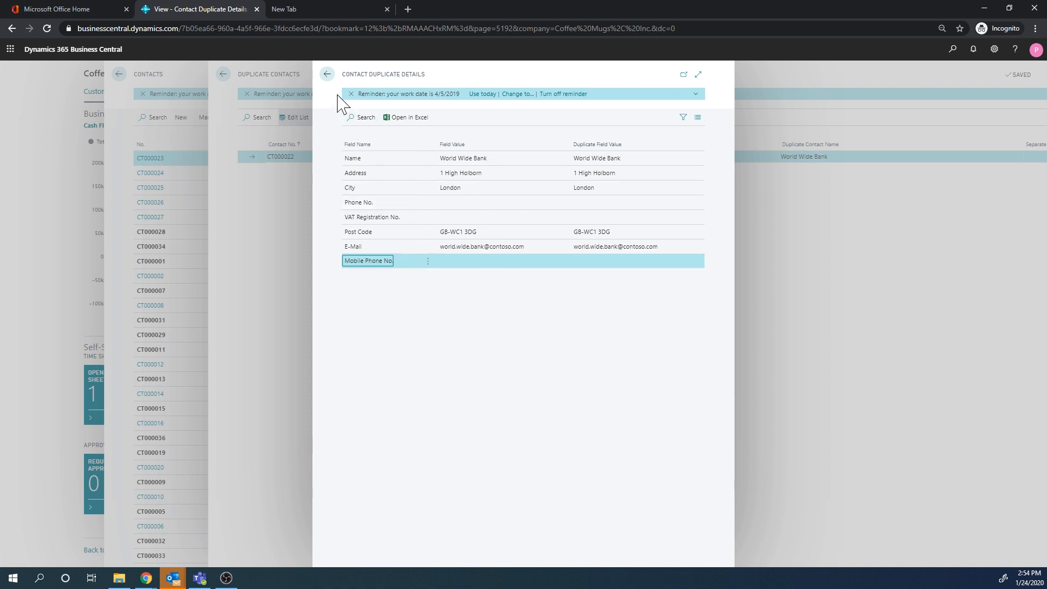
# Step: Review the matching World Wide Bank duplicate details and leave the comparison
pyautogui.click(326, 74)
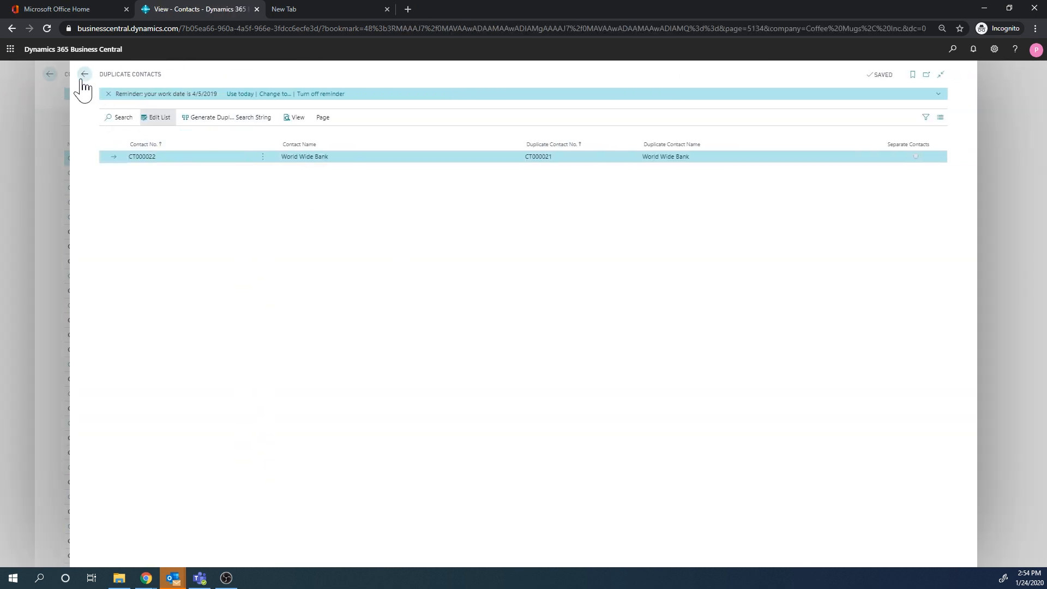
pyautogui.moveTo(467, 166)
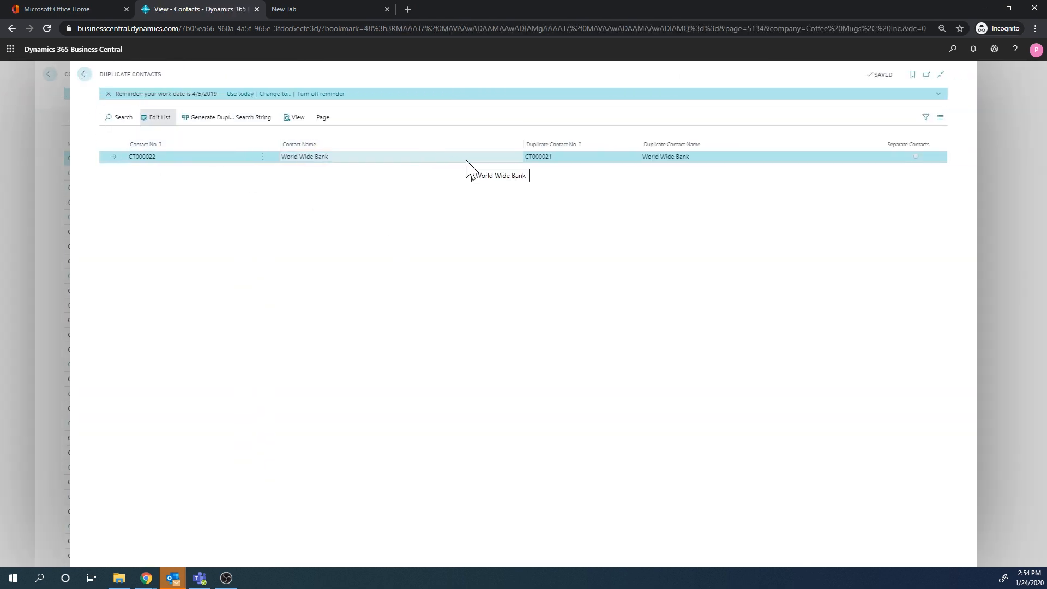
# Step: Close Duplicate Contacts and open Marketing Setup by searching 'marketing setup'
pyautogui.click(83, 74)
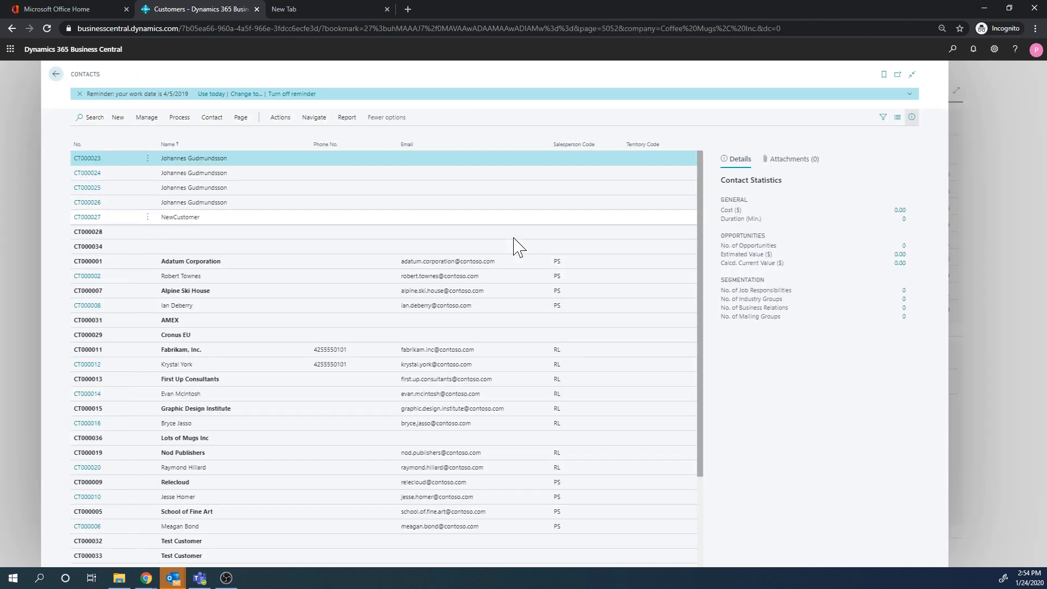
pyautogui.click(952, 48)
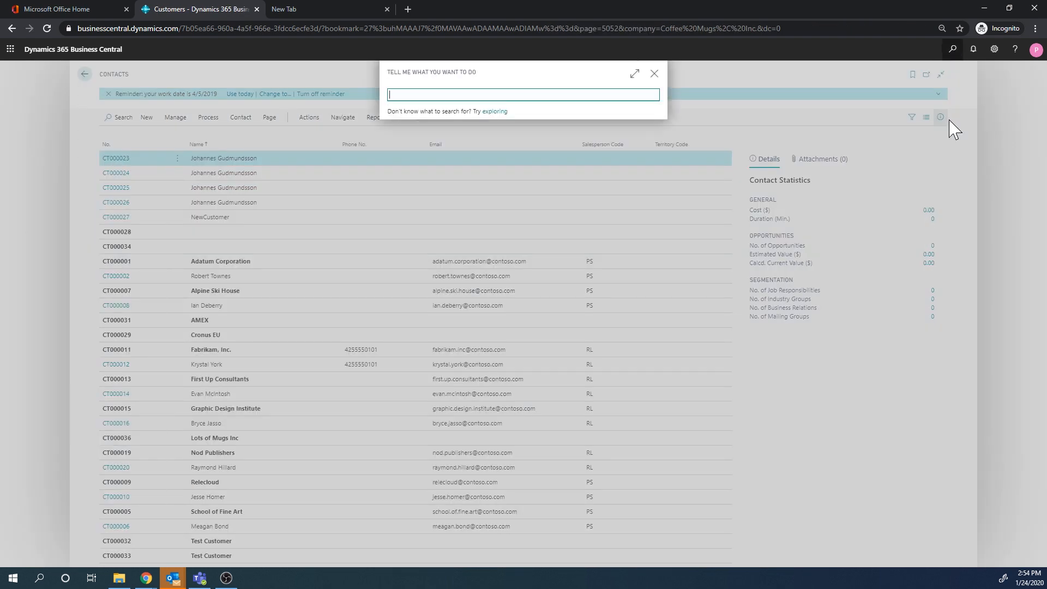
pyautogui.write('marketing')
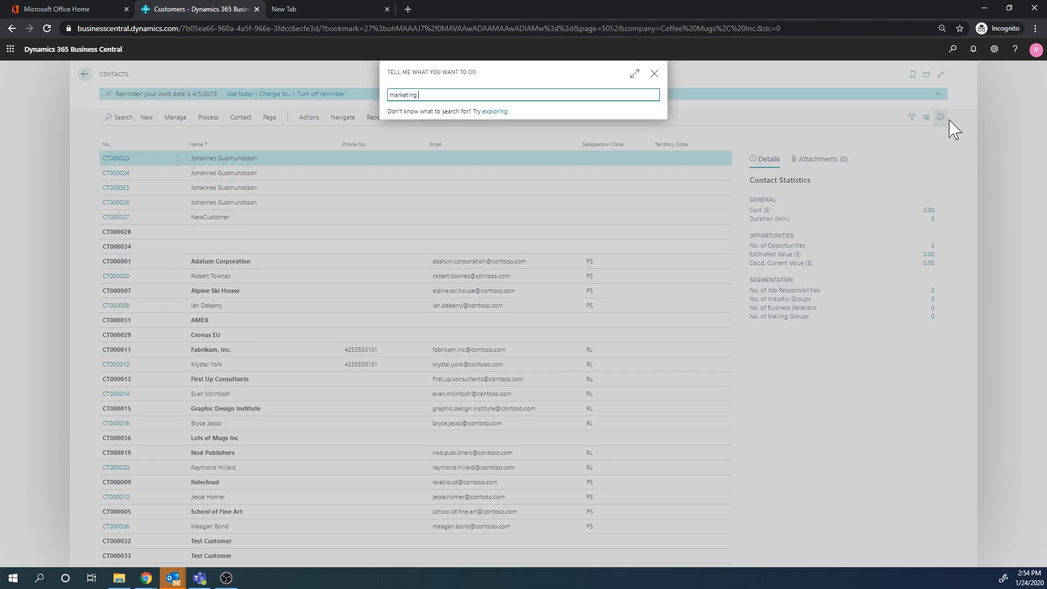
pyautogui.write('setup')
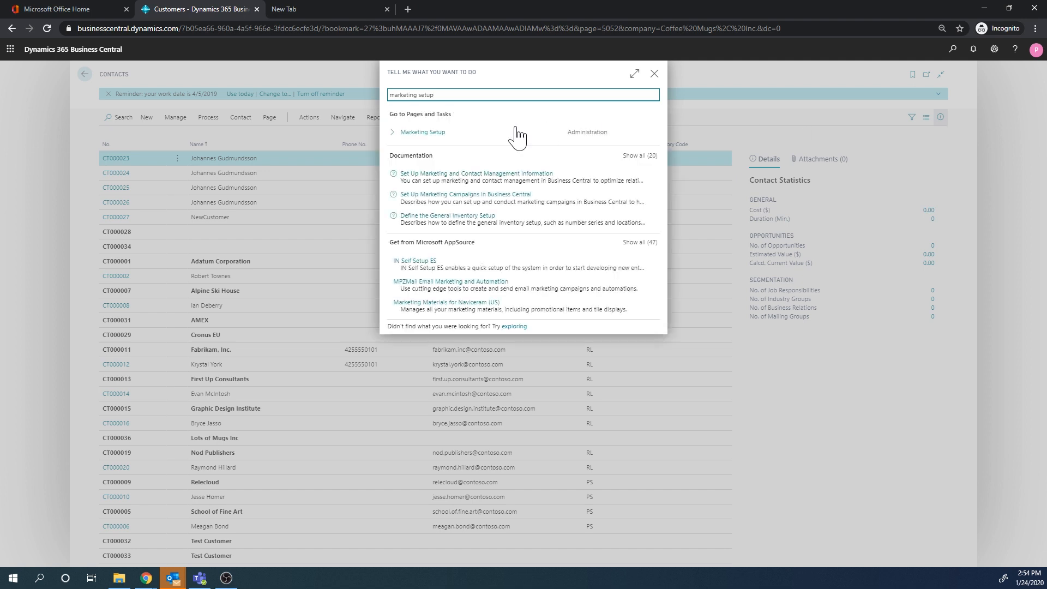
pyautogui.click(422, 131)
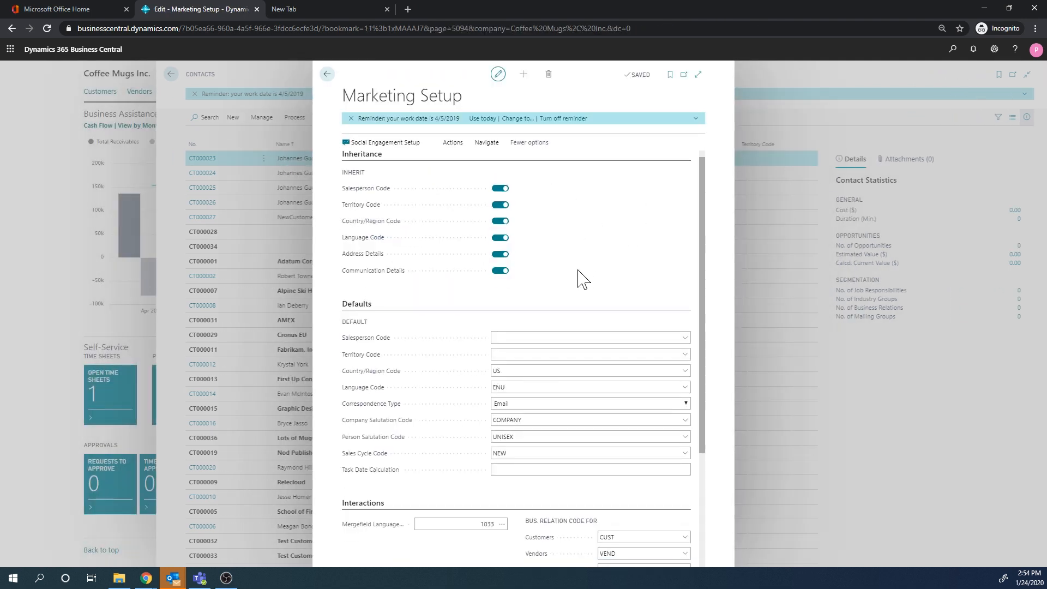
# Step: Check the Duplicates settings (both options on, Search Hit % 60) and list related setup pages
pyautogui.scroll(-3)
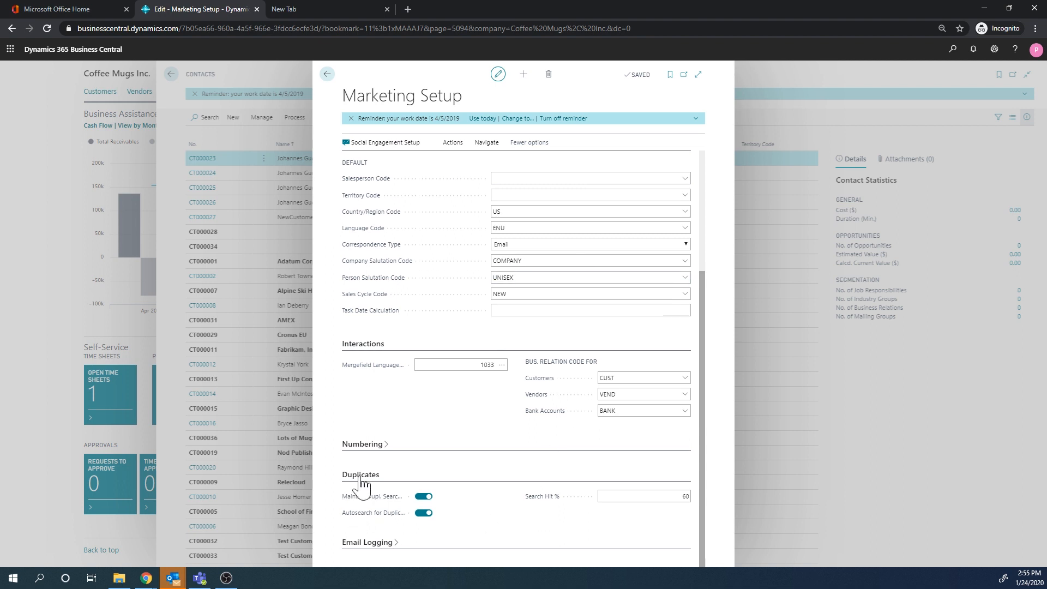
pyautogui.moveTo(401, 496)
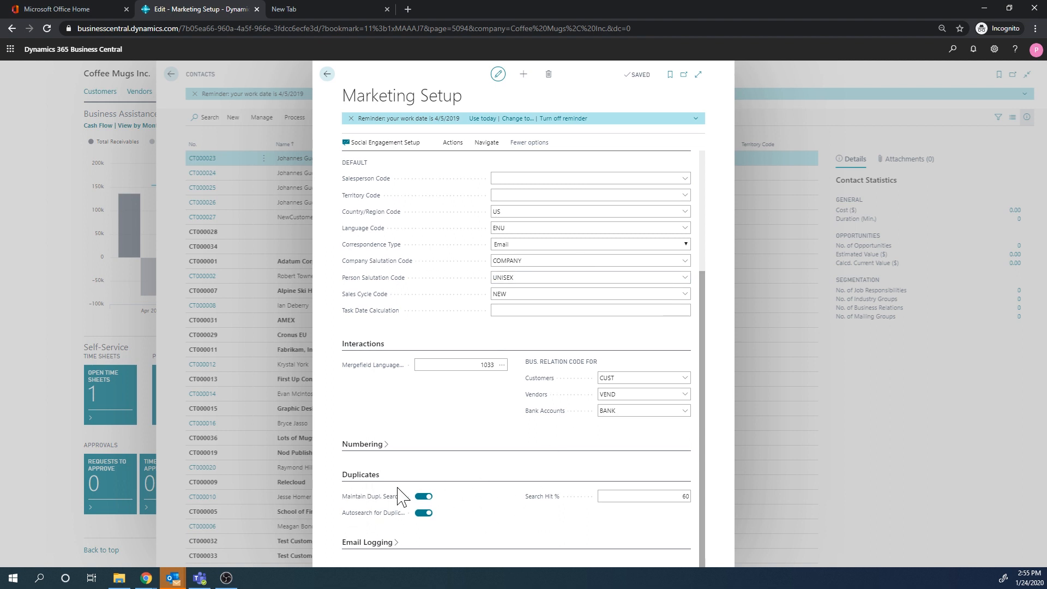
pyautogui.moveTo(369, 503)
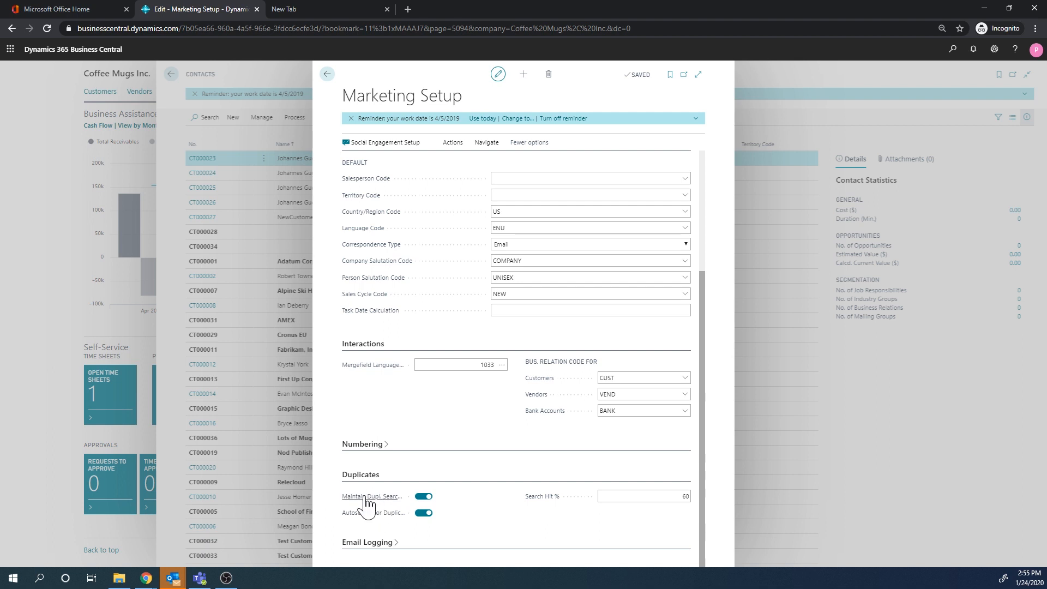
pyautogui.moveTo(556, 504)
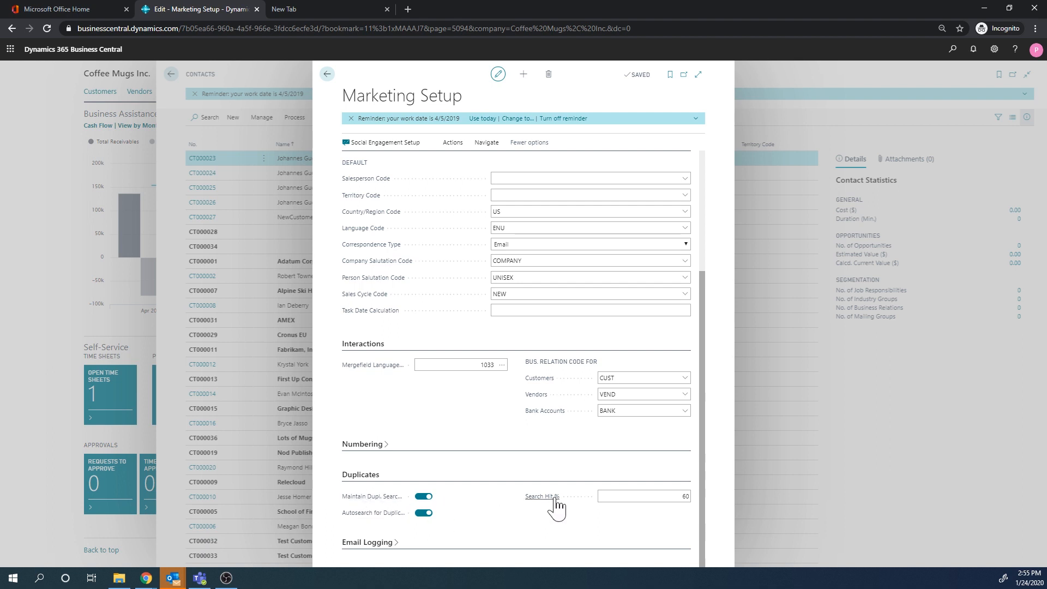
pyautogui.moveTo(542, 496)
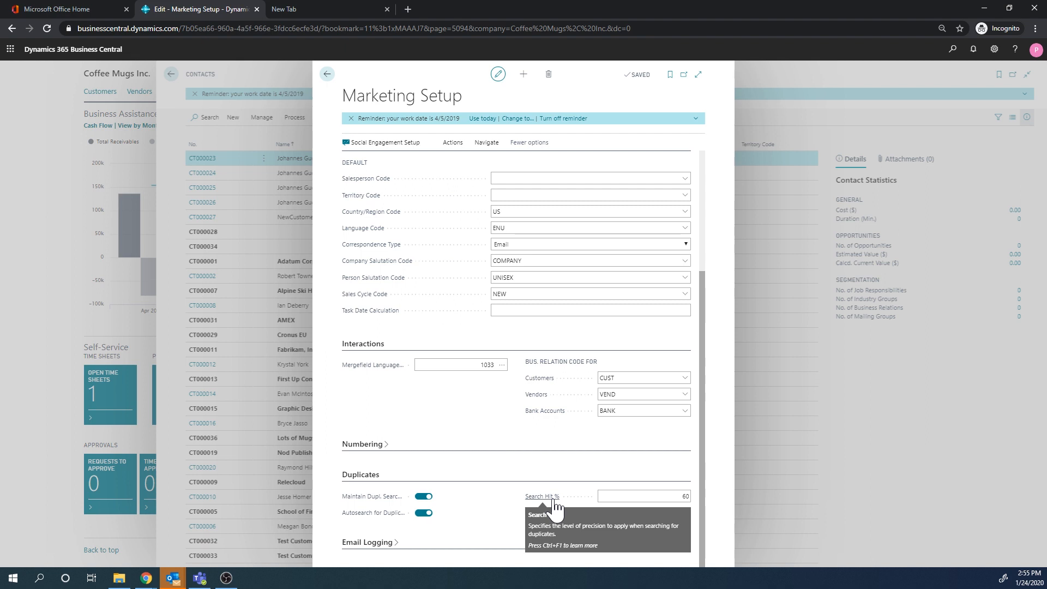
pyautogui.click(642, 496)
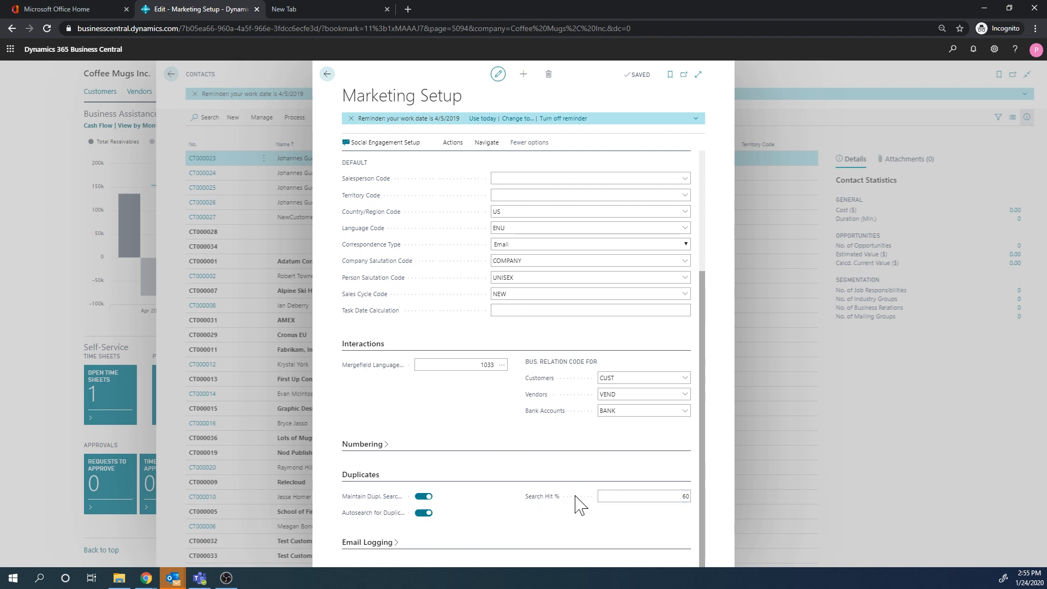
pyautogui.moveTo(485, 143)
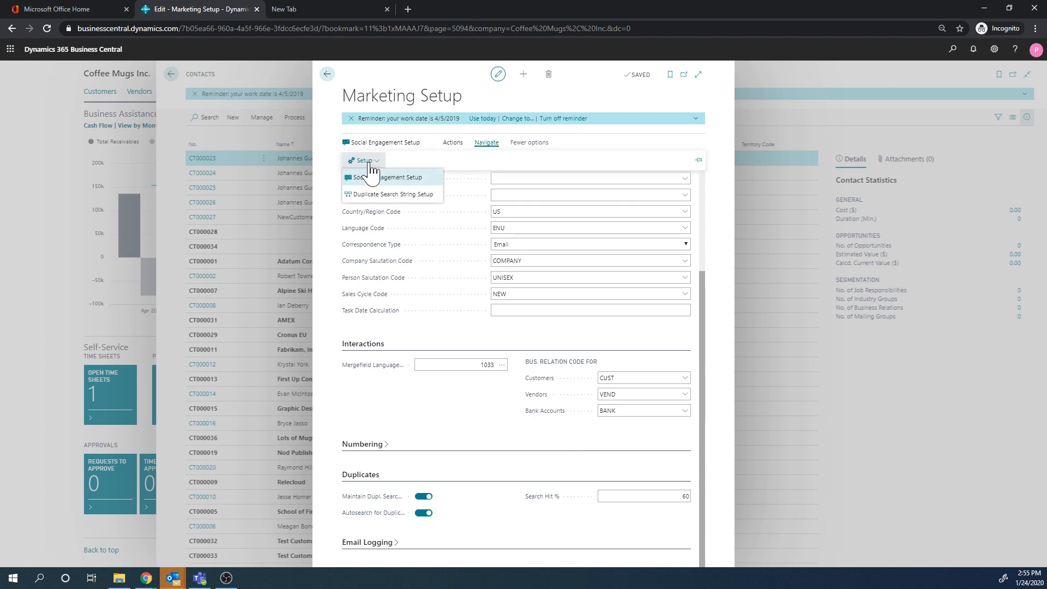
pyautogui.moveTo(393, 193)
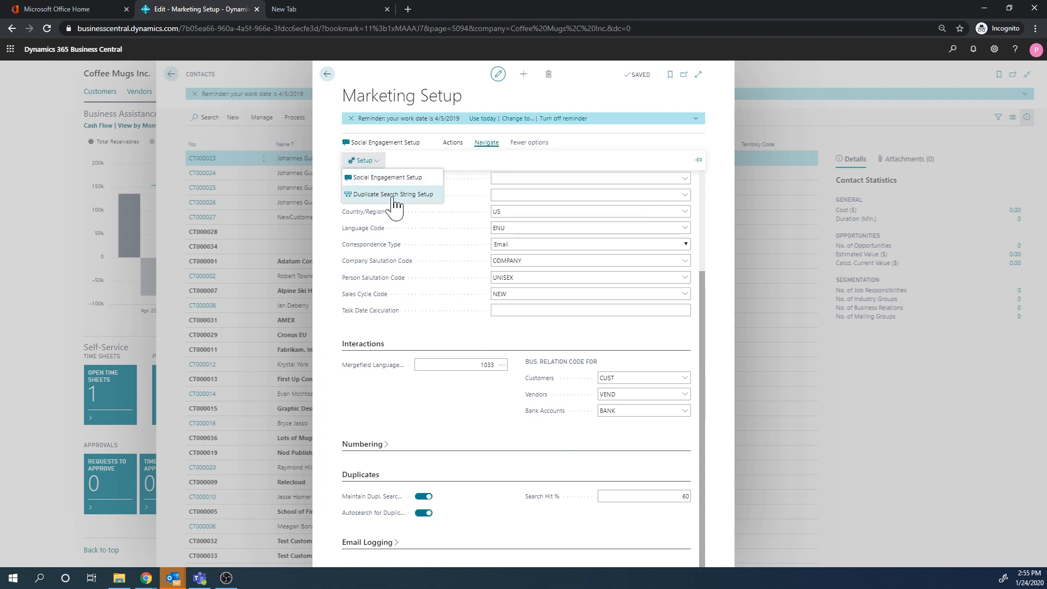
# Step: Open Duplicate Search String Setup showing first/last 5 characters of Name, Address, City
pyautogui.click(392, 194)
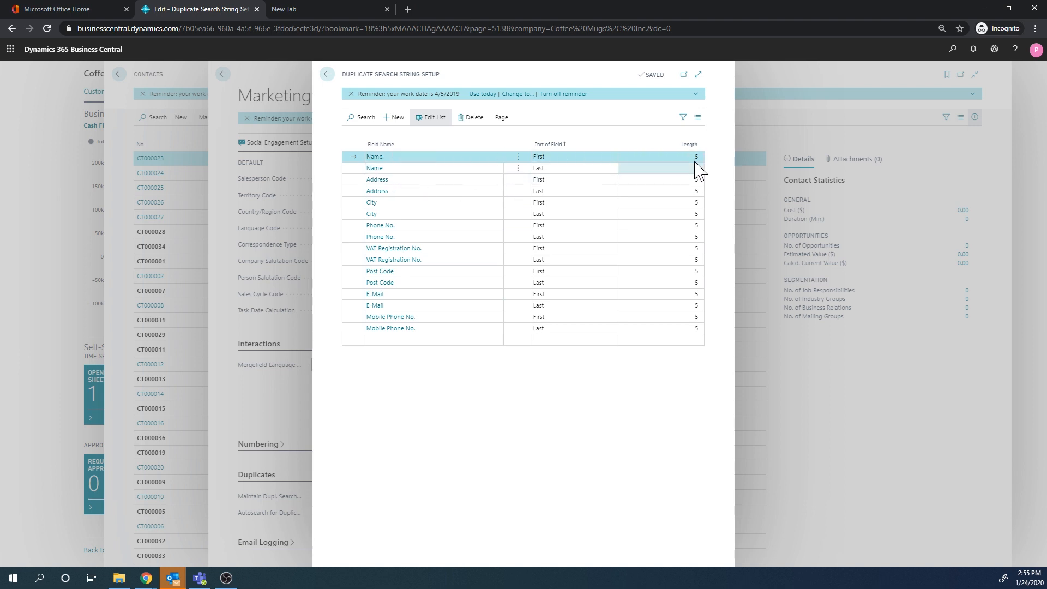
pyautogui.moveTo(704, 178)
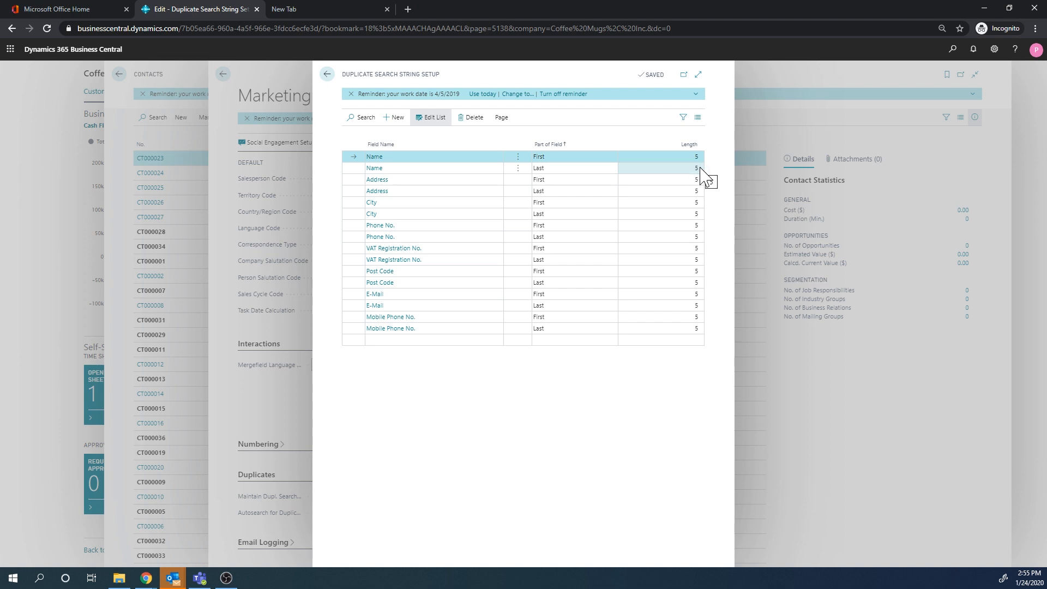
pyautogui.moveTo(534, 332)
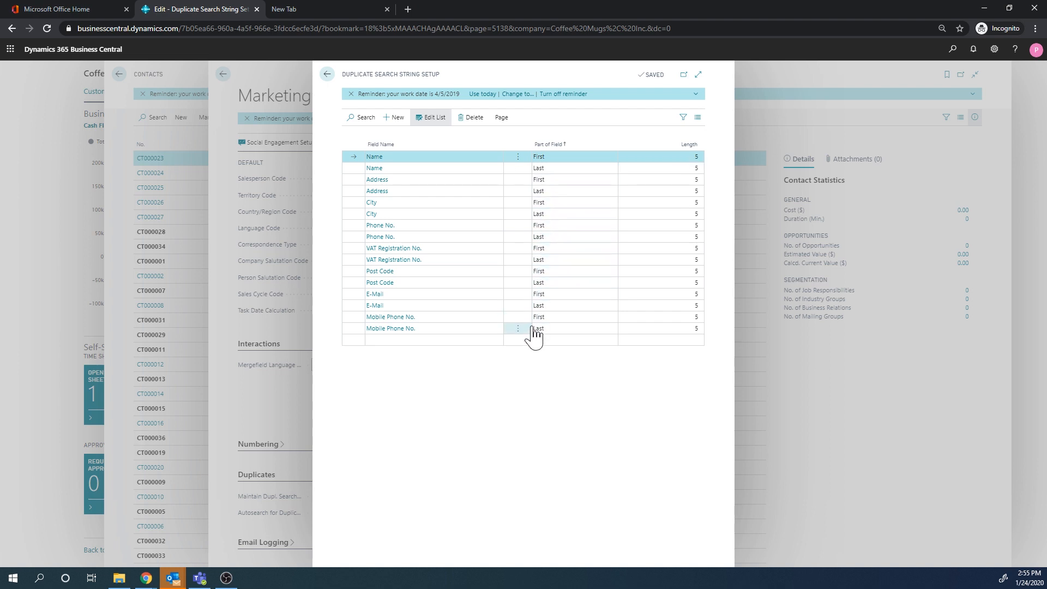
pyautogui.moveTo(472, 417)
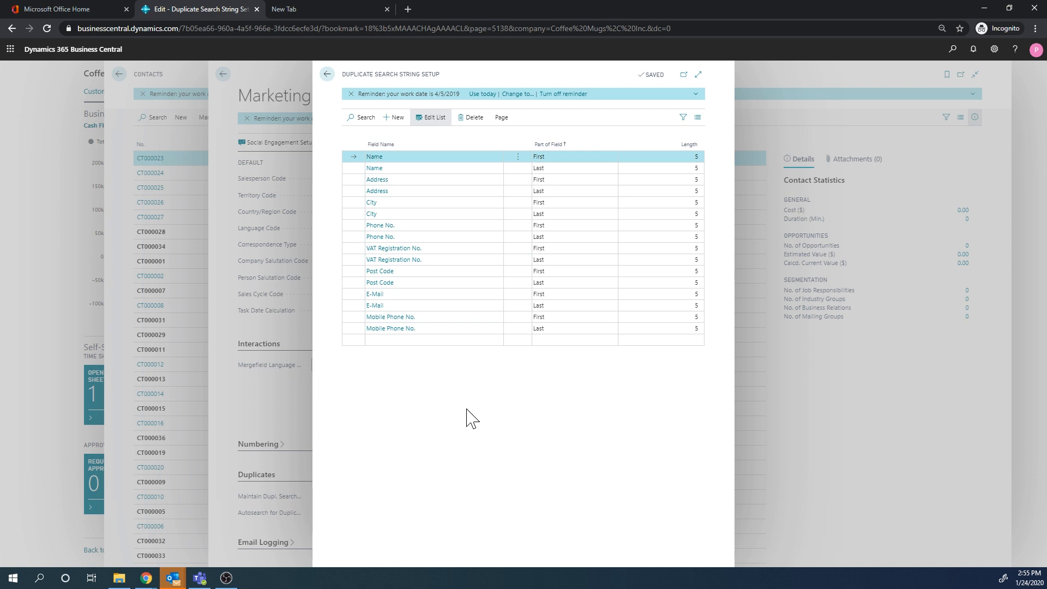
# Step: Add a blank First/length 5 line, cancel the field lookup, and select the Address row
pyautogui.click(434, 339)
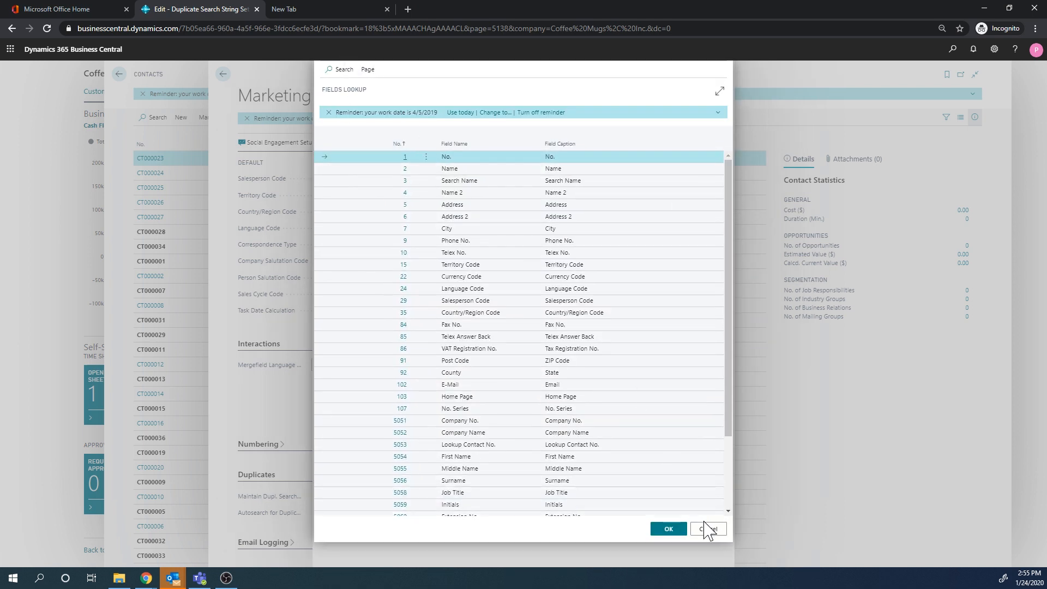
pyautogui.click(708, 528)
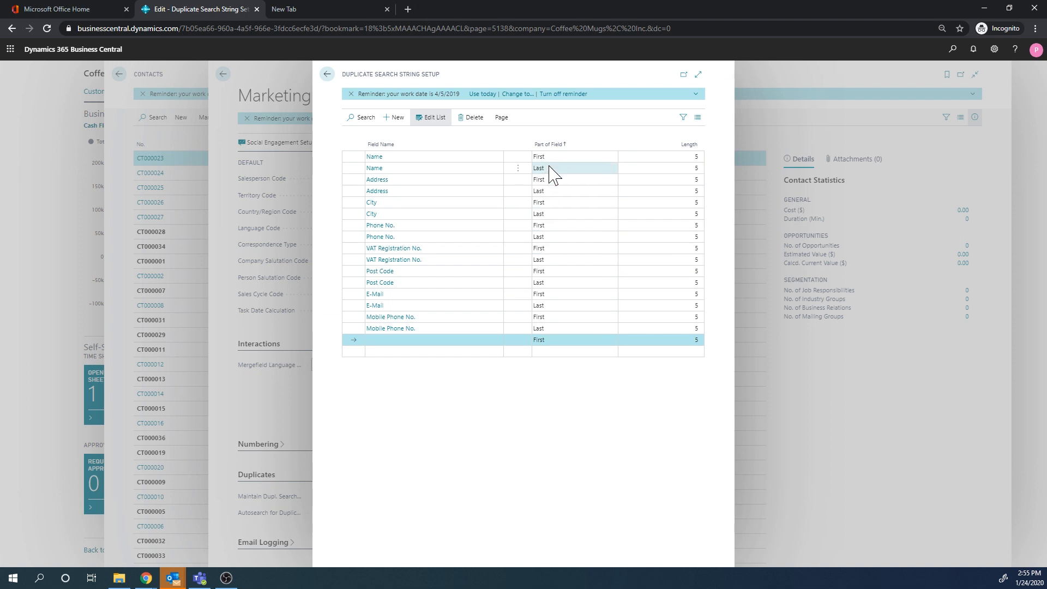
pyautogui.click(627, 179)
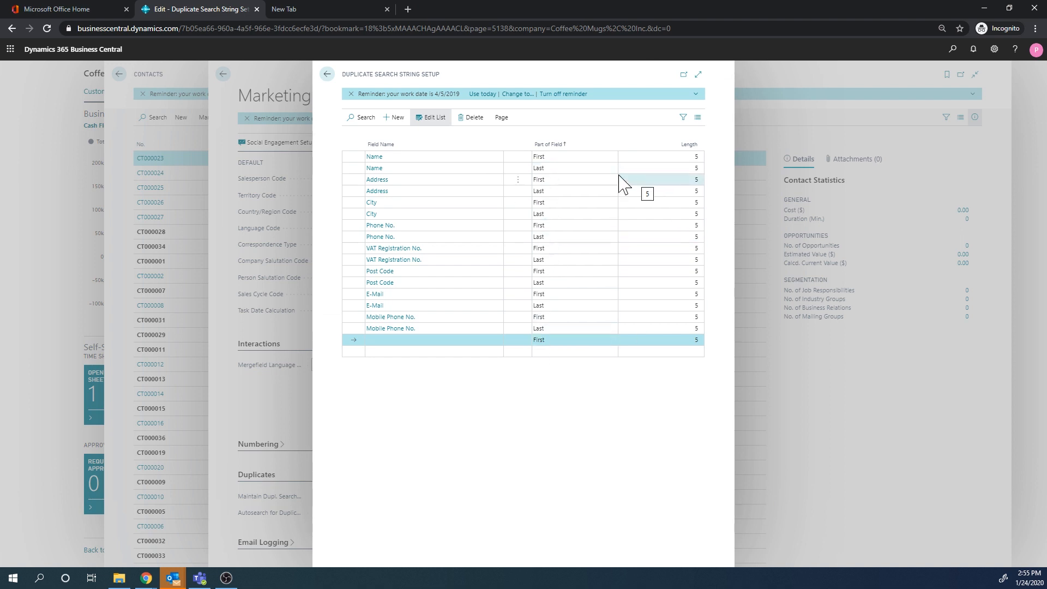
pyautogui.moveTo(568, 168)
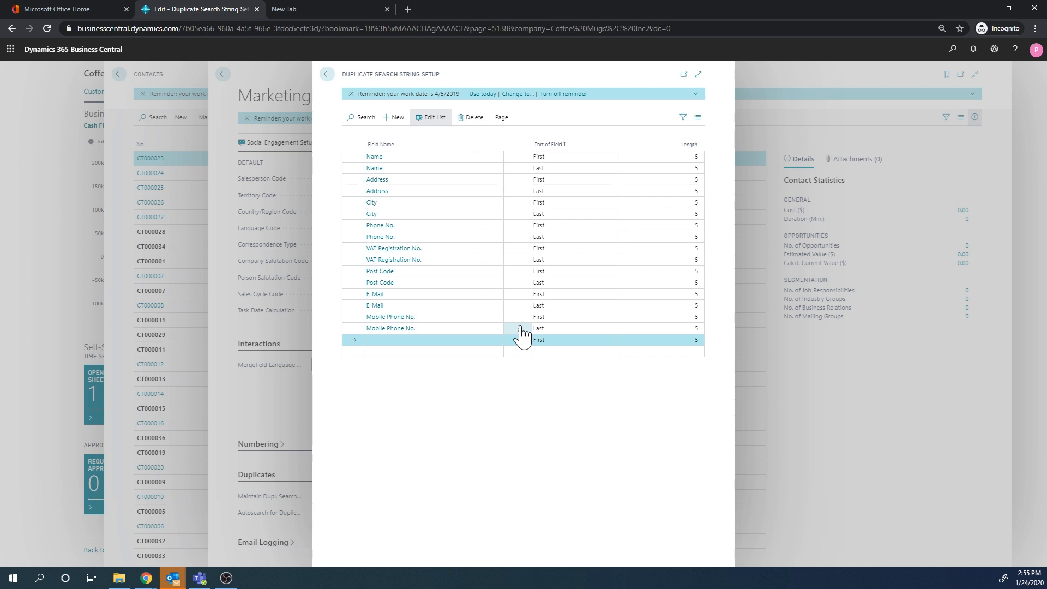
pyautogui.moveTo(496, 427)
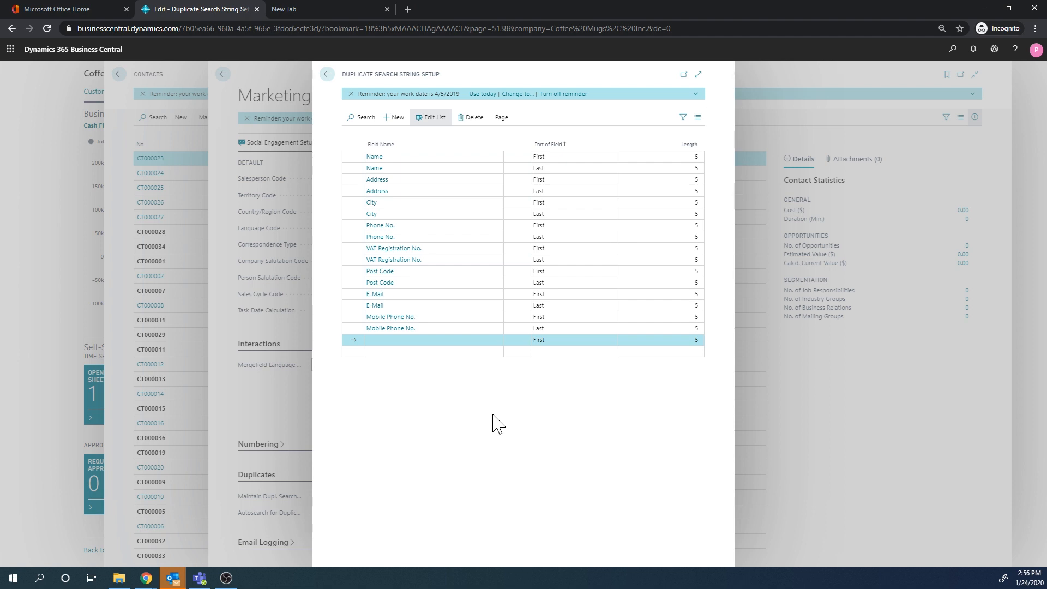
pyautogui.moveTo(538, 372)
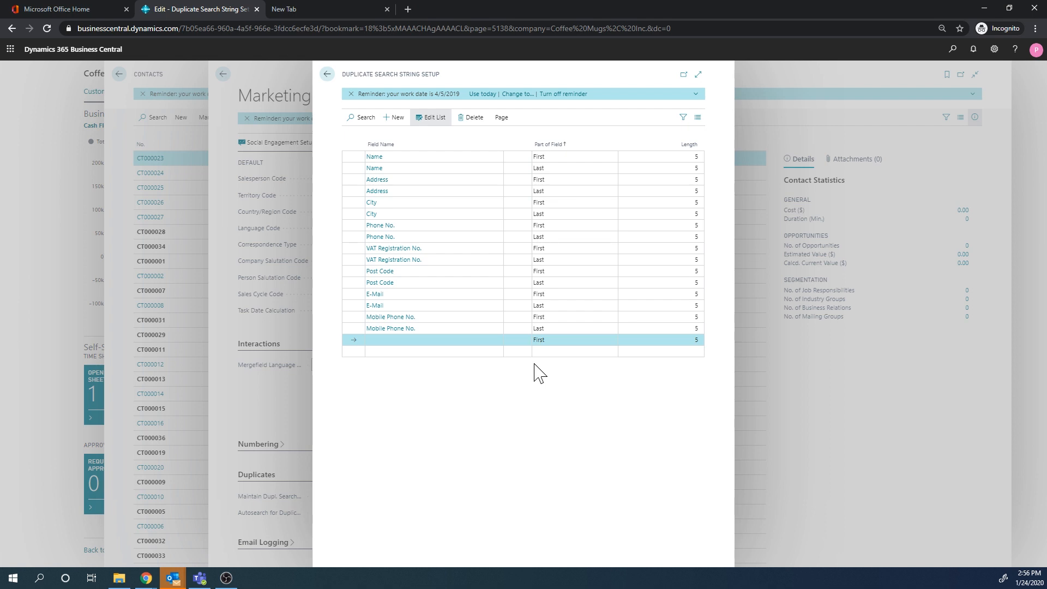
pyautogui.moveTo(508, 390)
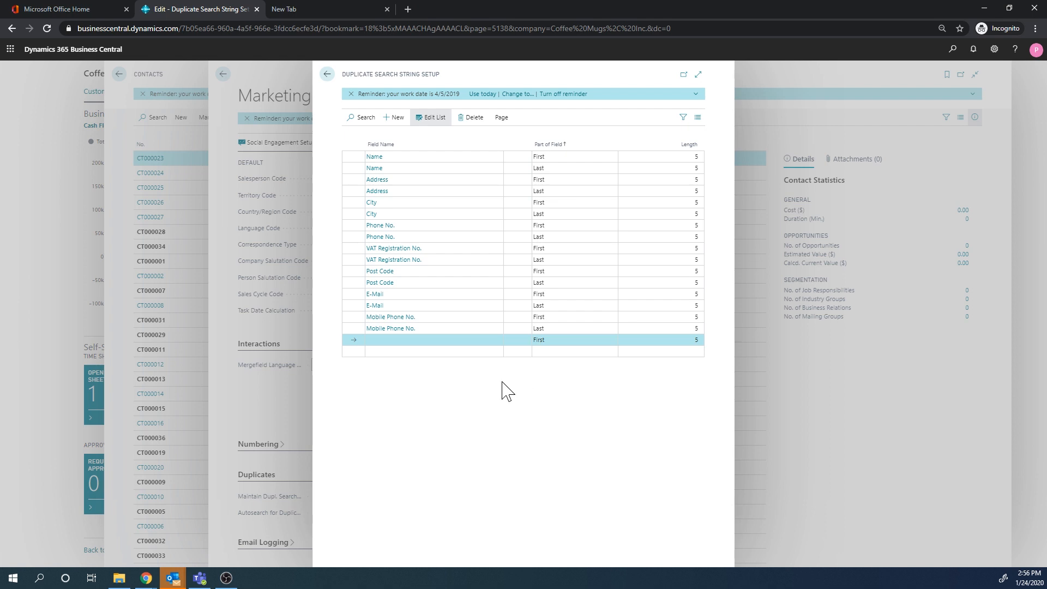